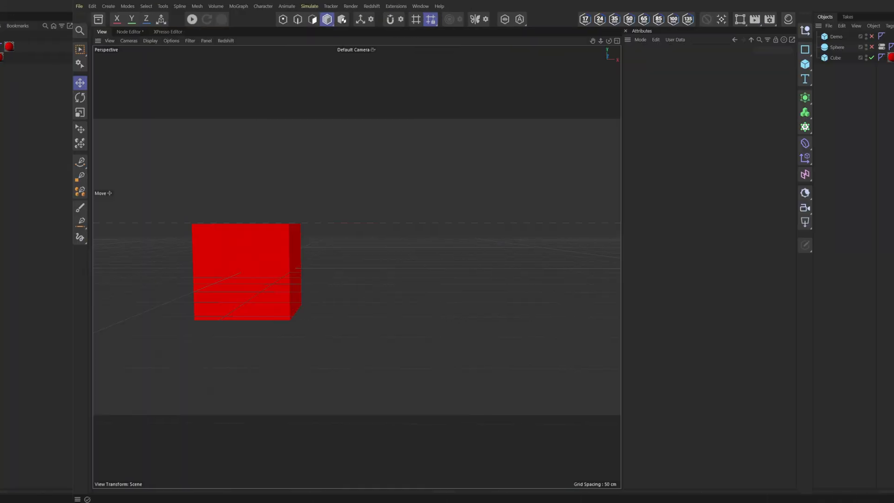
# - Inspect the controls of the red cube and the grey Demo cube
pyautogui.click(763, 58)
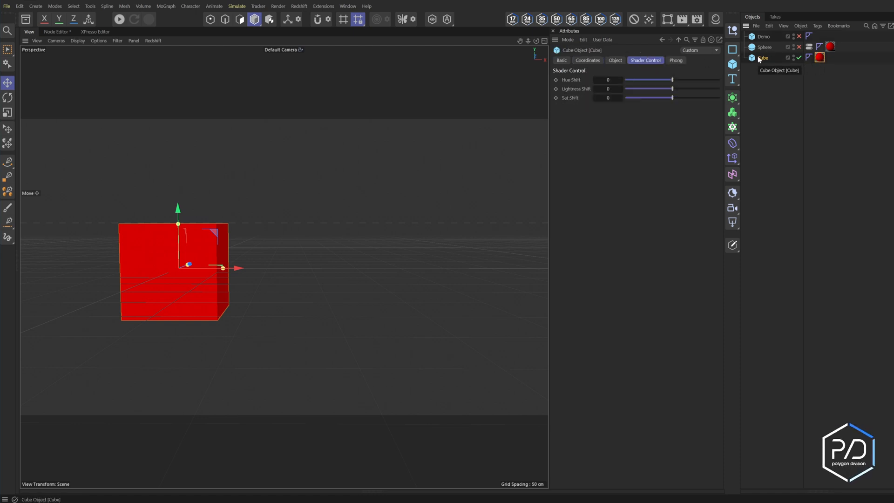
pyautogui.click(763, 37)
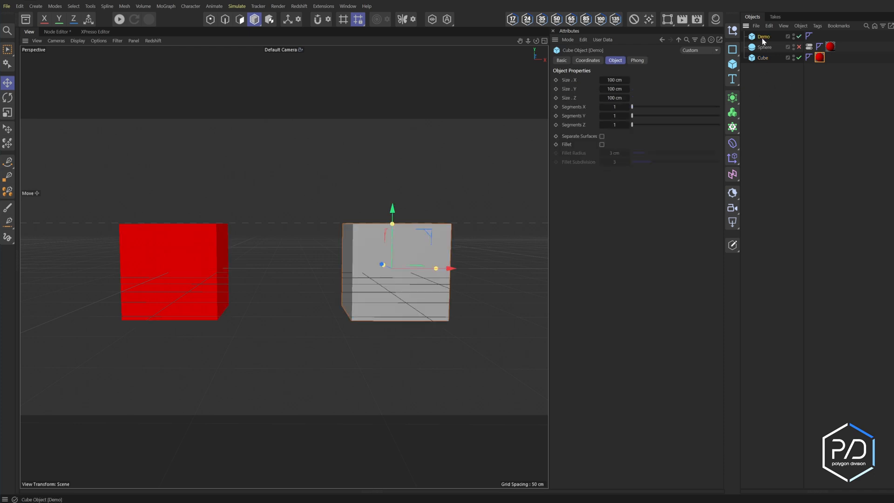
pyautogui.click(602, 39)
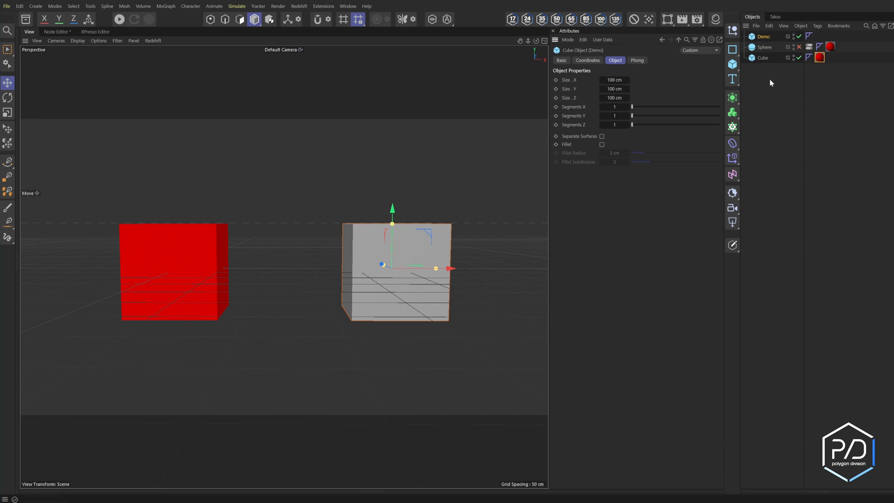
pyautogui.click(763, 58)
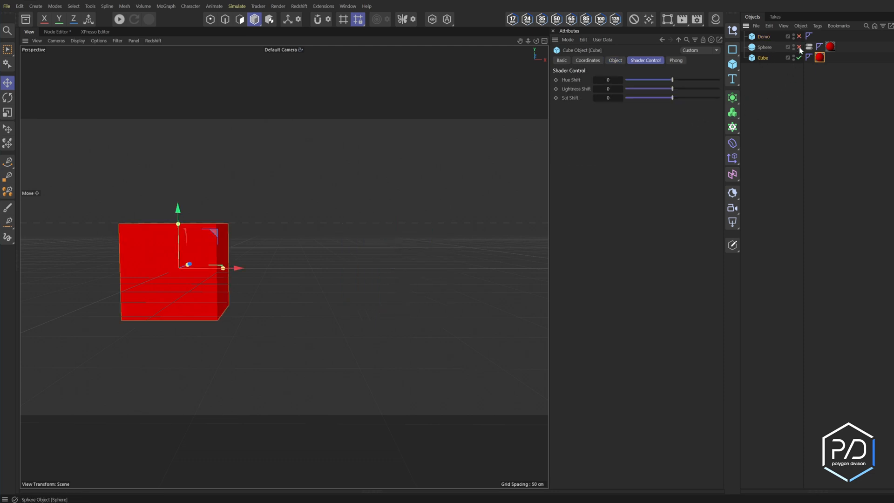
# - Unhide the red sphere, check its hue shift of -0.65, and unhide Demo
pyautogui.click(798, 47)
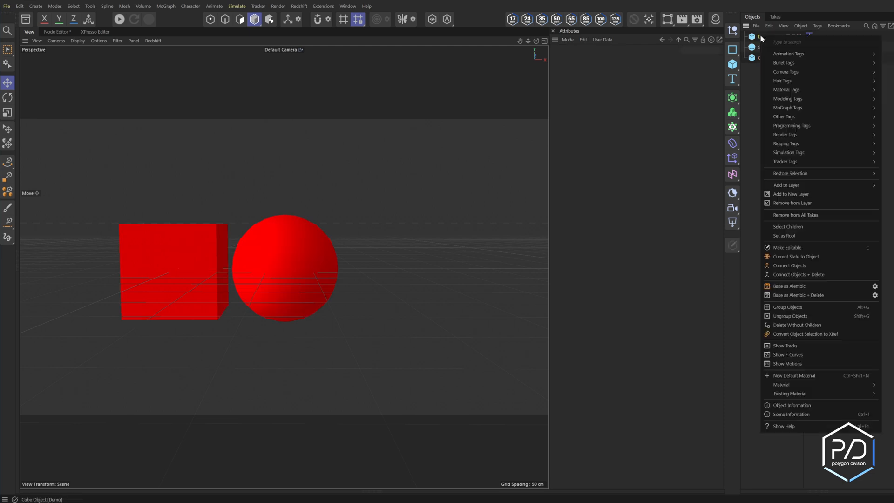
pyautogui.moveTo(791, 125)
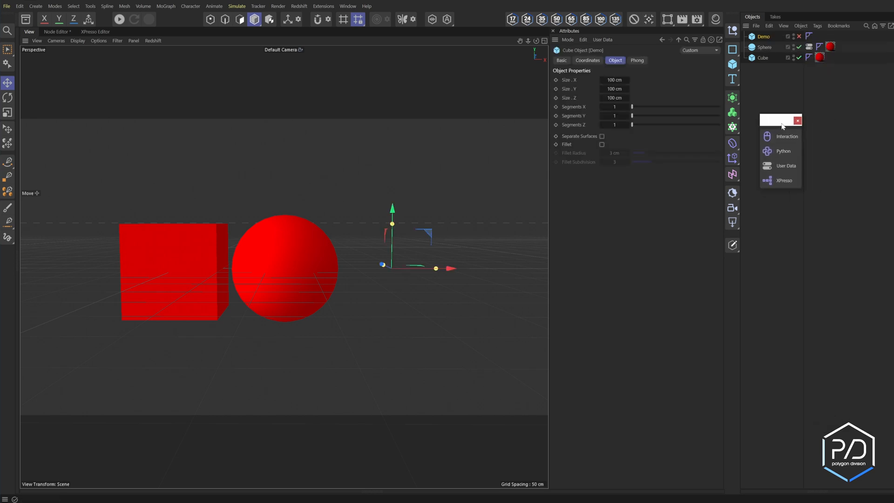
pyautogui.moveTo(785, 166)
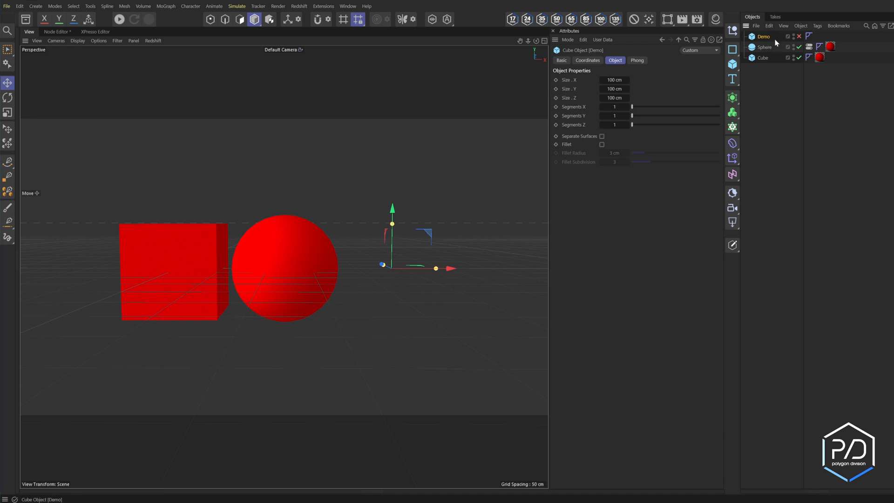
pyautogui.click(808, 46)
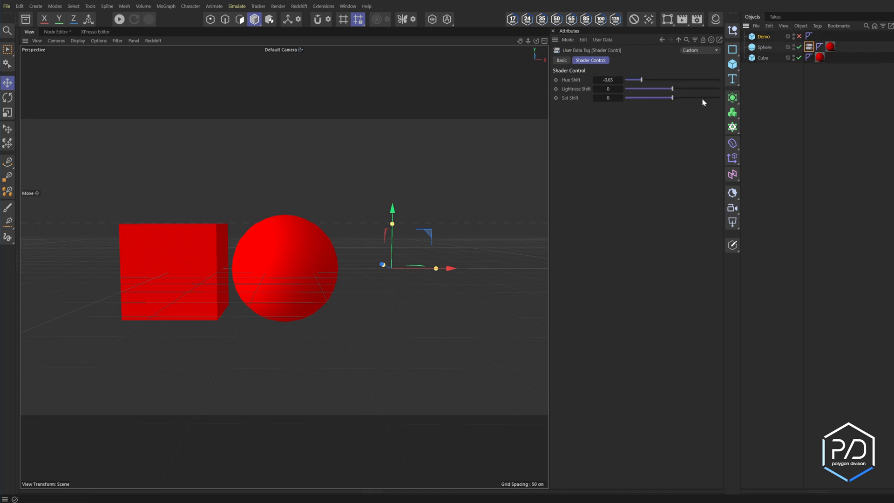
pyautogui.moveTo(662, 112)
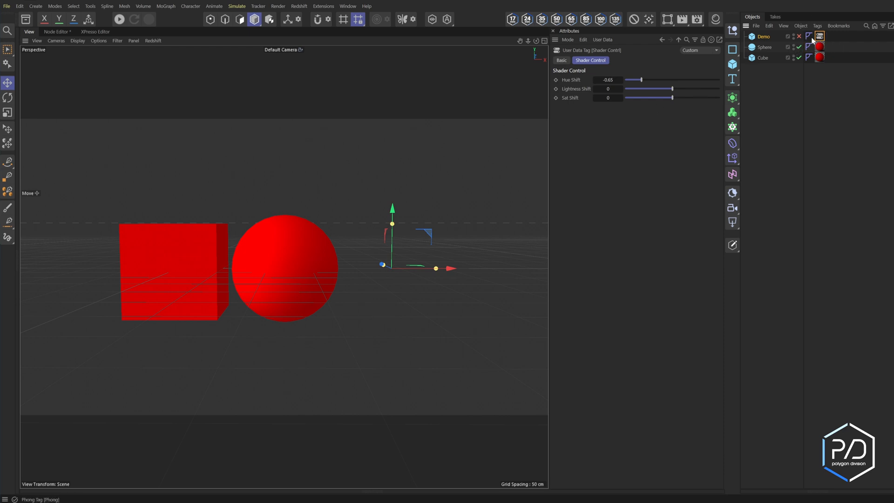
pyautogui.click(807, 47)
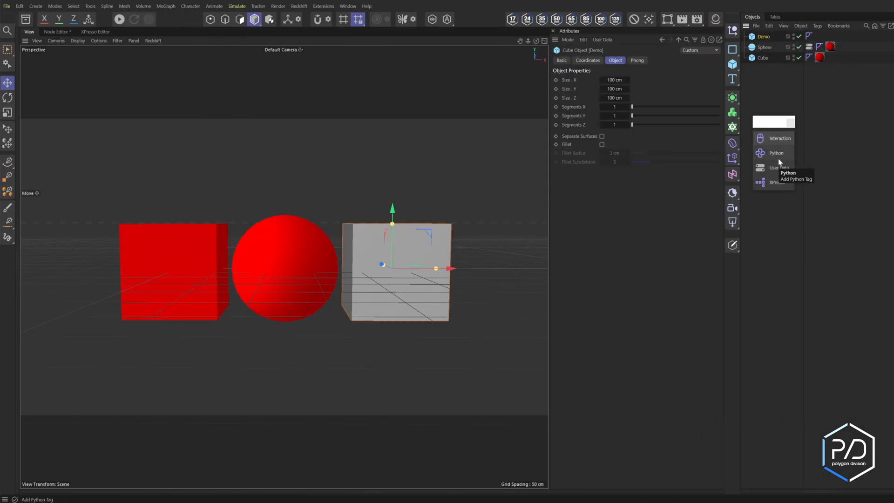
# - Add a User Data tag to Demo and open its Manage User Data dialog
pyautogui.click(779, 167)
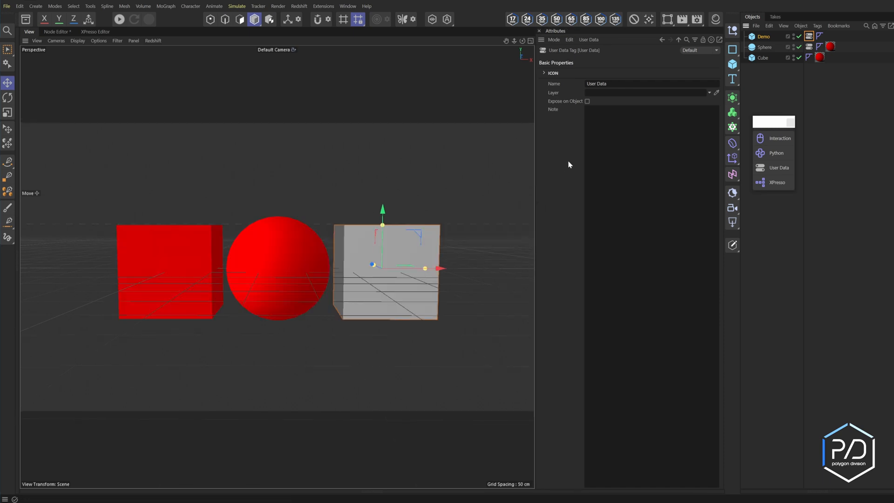
pyautogui.click(592, 109)
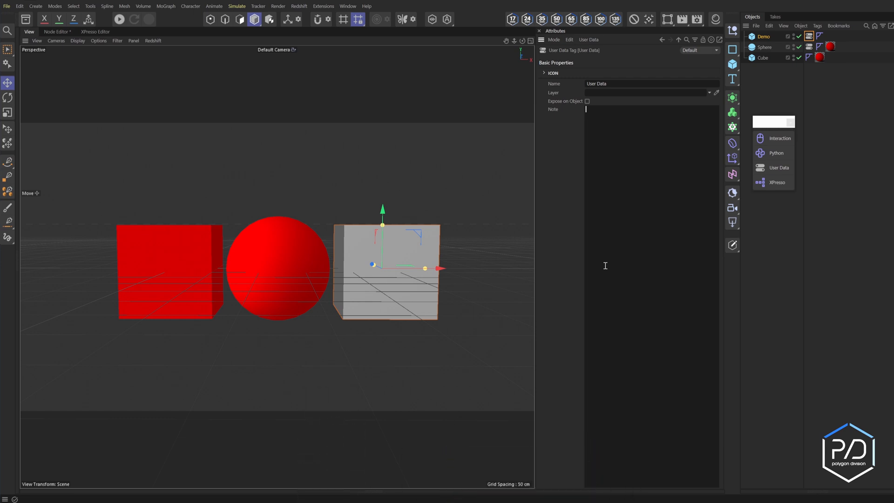
pyautogui.click(779, 167)
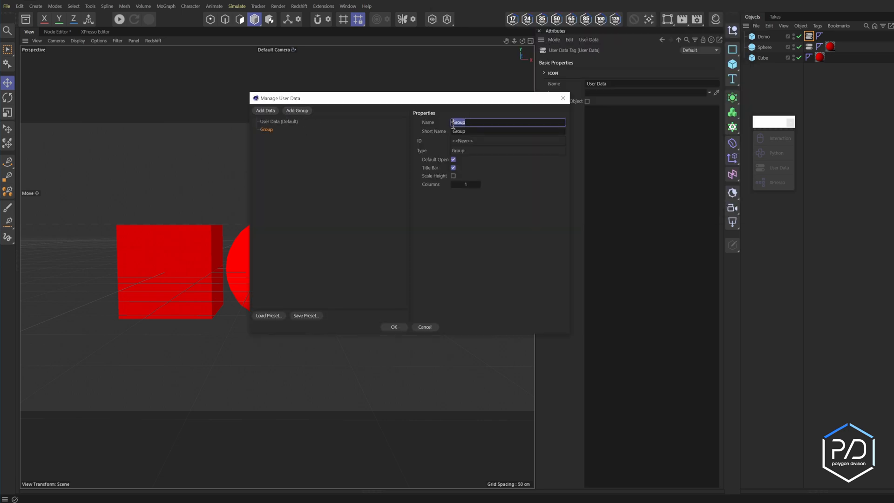
# - Create a 'Shader Control' group holding a new Hue Shift parameter
pyautogui.write('Shader Control')
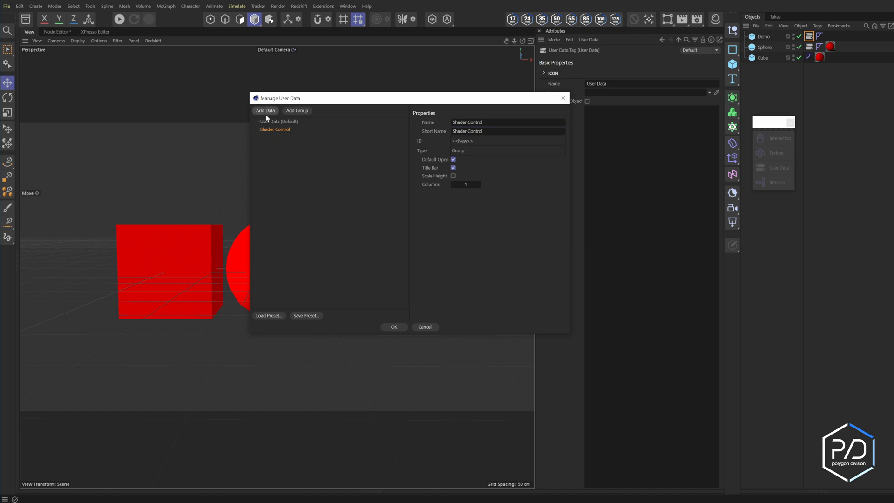
pyautogui.click(265, 110)
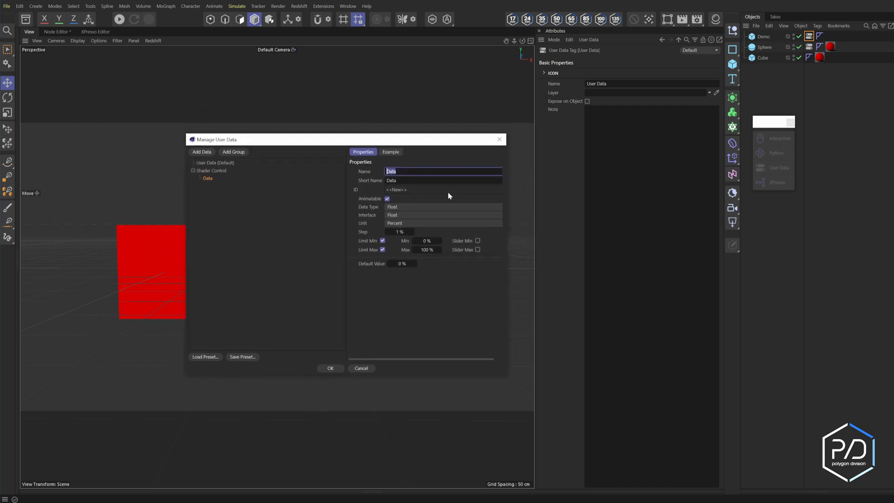
pyautogui.click(443, 206)
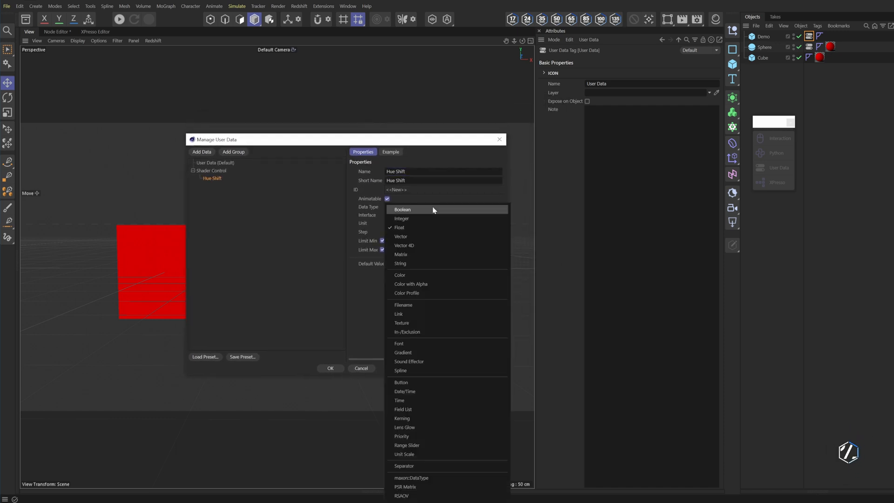
# - Make Hue Shift a real float, duplicate it as Lightness Shift and Sat Shift, confirm
pyautogui.click(398, 226)
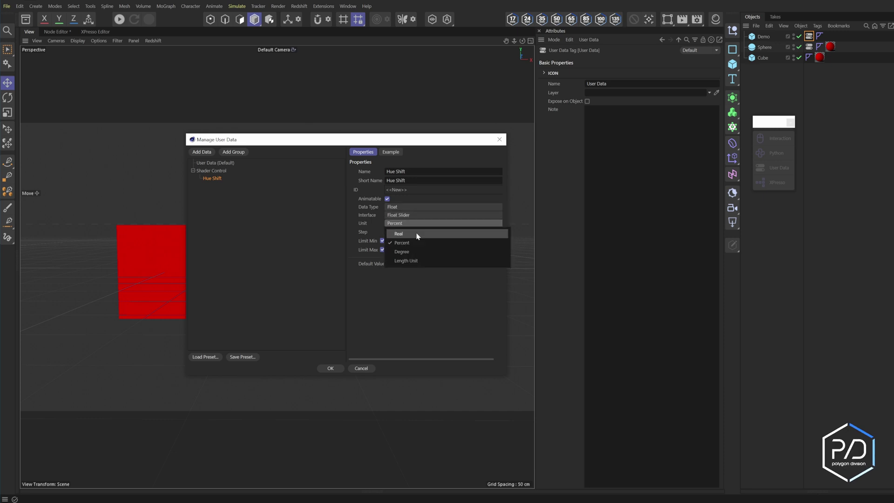
pyautogui.click(398, 234)
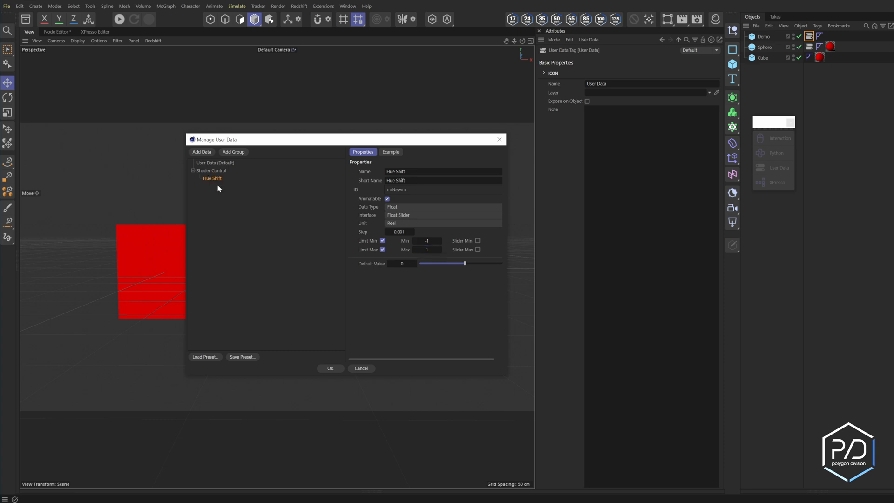
pyautogui.click(201, 151)
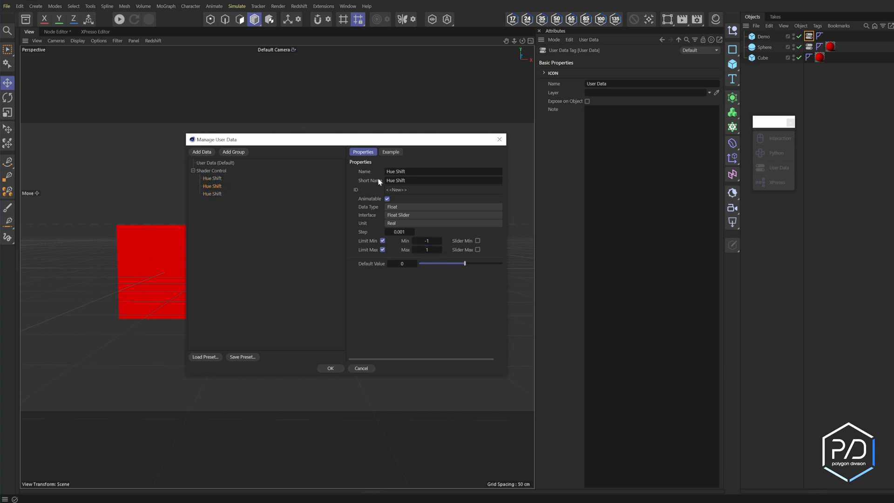
pyautogui.click(444, 172)
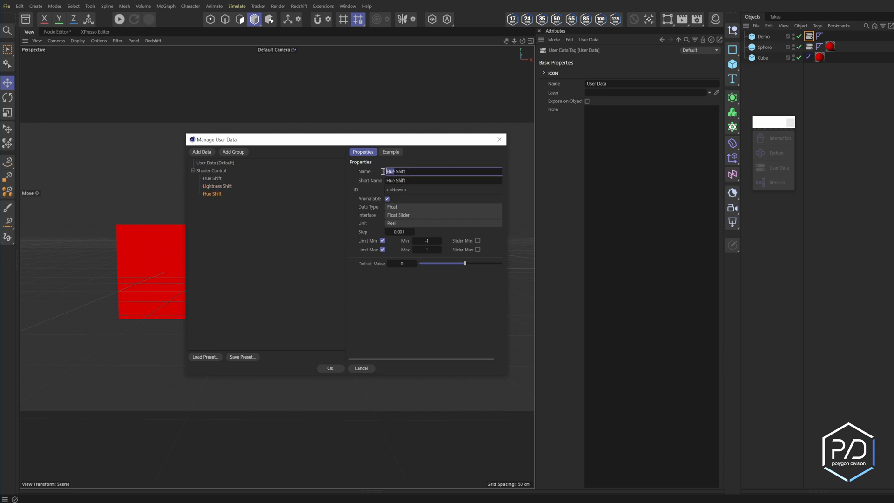
pyautogui.write('Sat Shift')
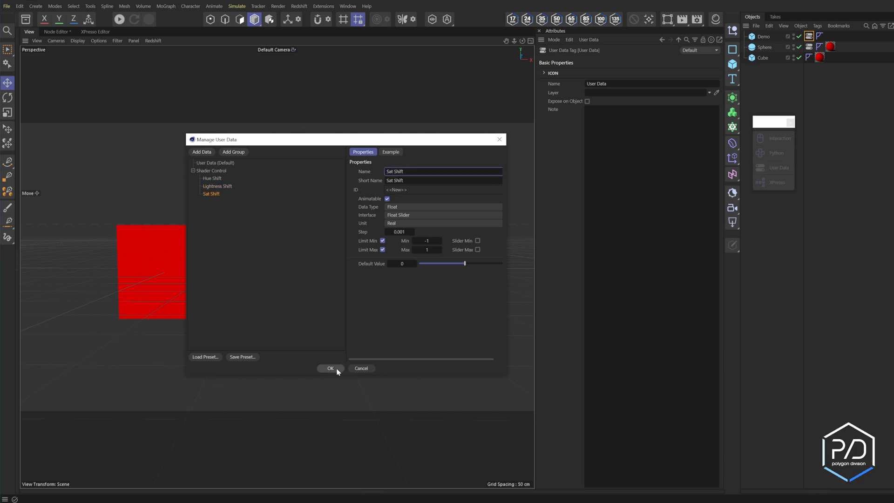
pyautogui.click(330, 368)
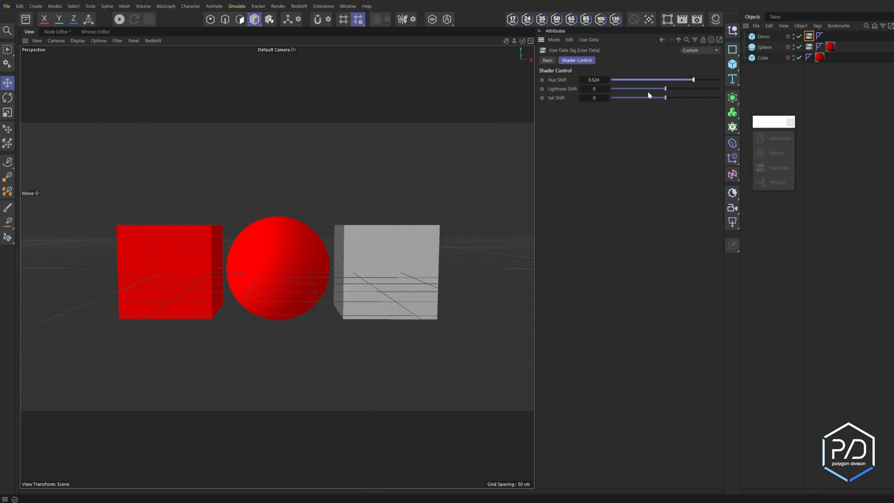
pyautogui.tripleClick(594, 80)
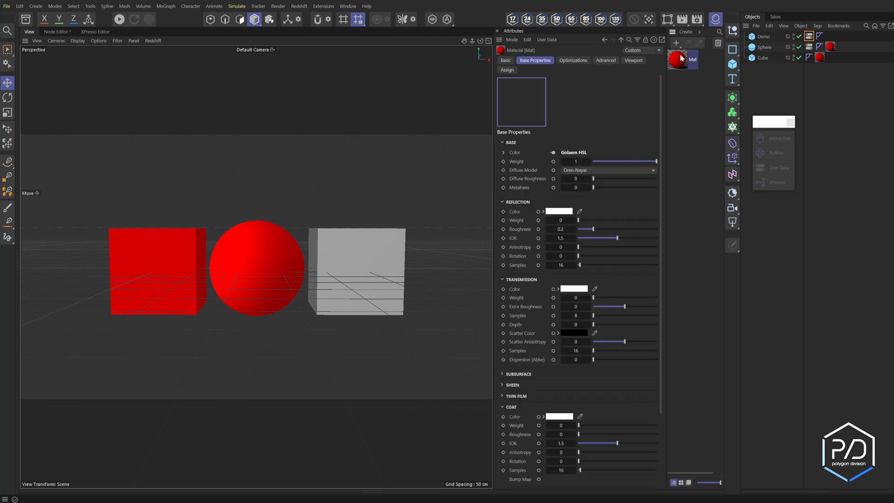
# - Set the Scalar User Data node attributes to 'Hue Shift' and 'Sat Shift'
pyautogui.click(56, 31)
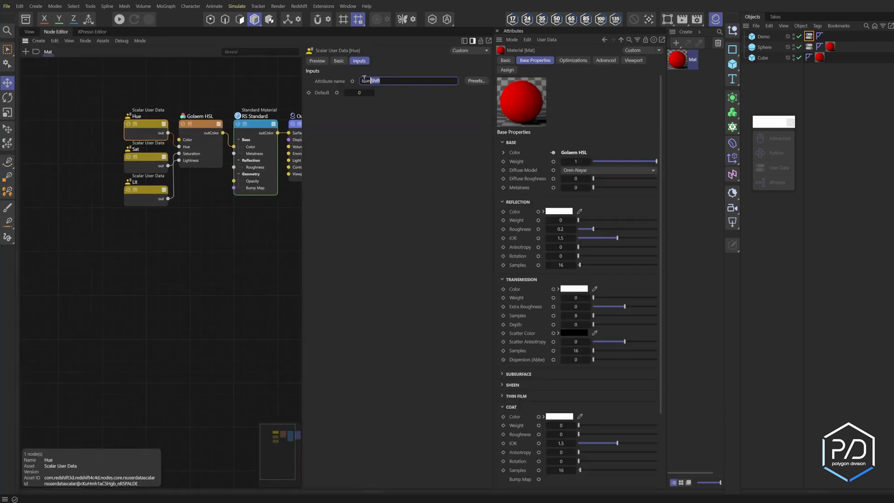
pyautogui.click(533, 60)
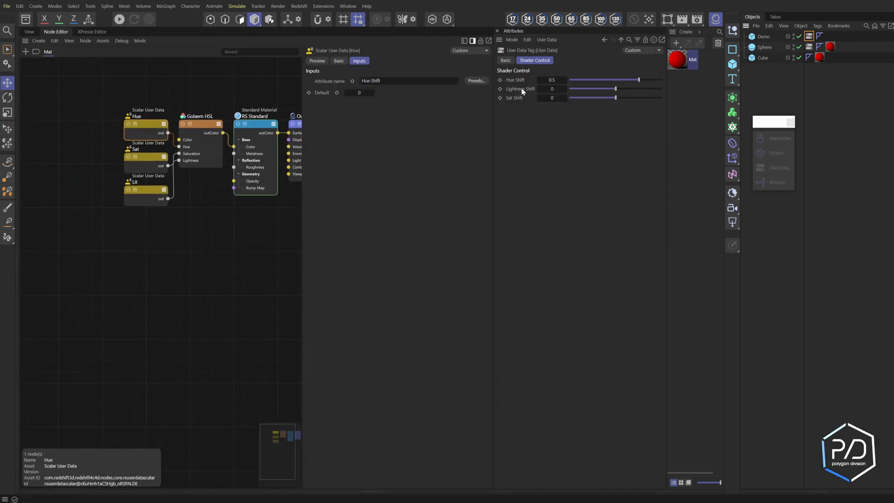
pyautogui.click(146, 157)
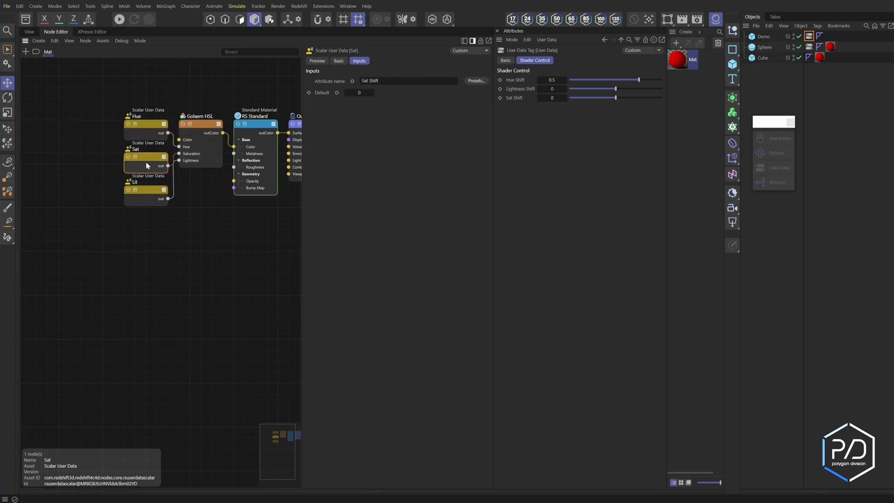
pyautogui.click(147, 190)
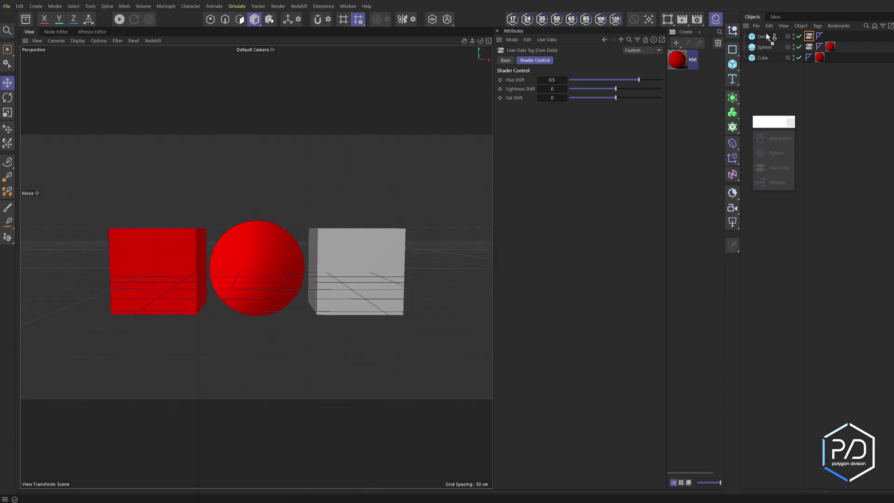
# - Render the sphere blue and Demo green interactively, and add Cube.1
pyautogui.click(119, 18)
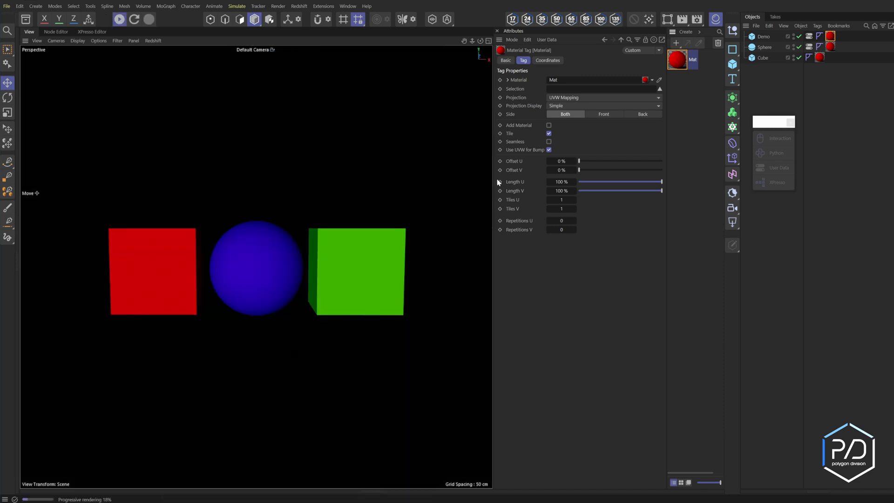
pyautogui.click(809, 47)
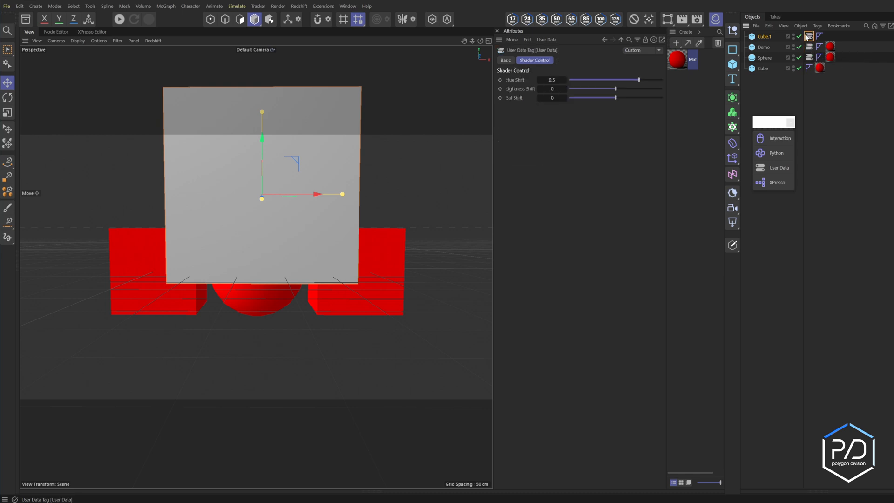
# - Give Cube.1 the material, turn it cyan with Hue Shift 1, then delete it
pyautogui.click(830, 36)
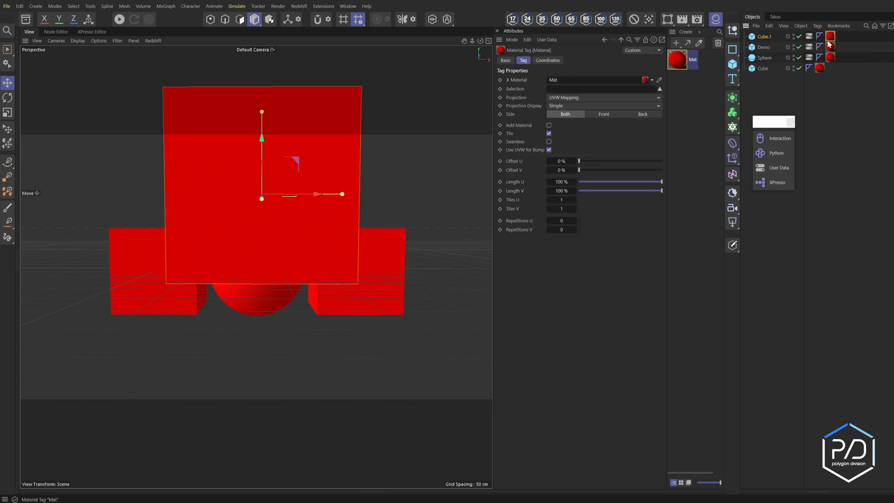
pyautogui.click(818, 36)
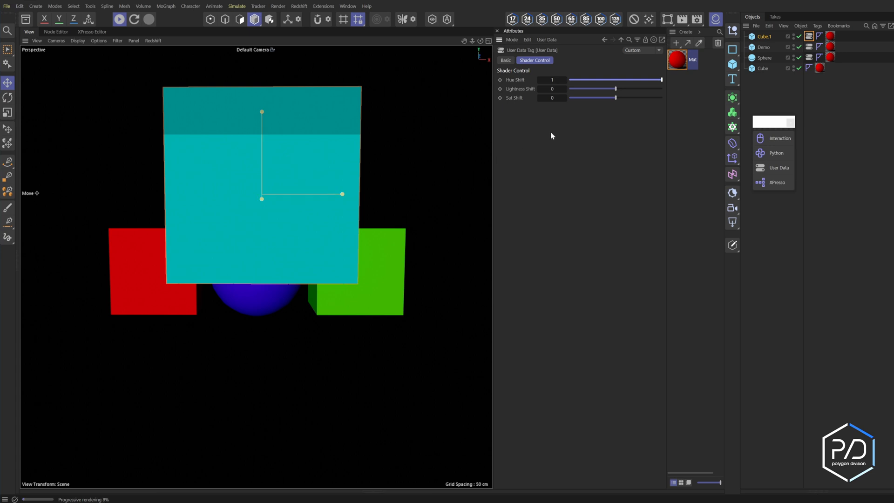
pyautogui.click(764, 36)
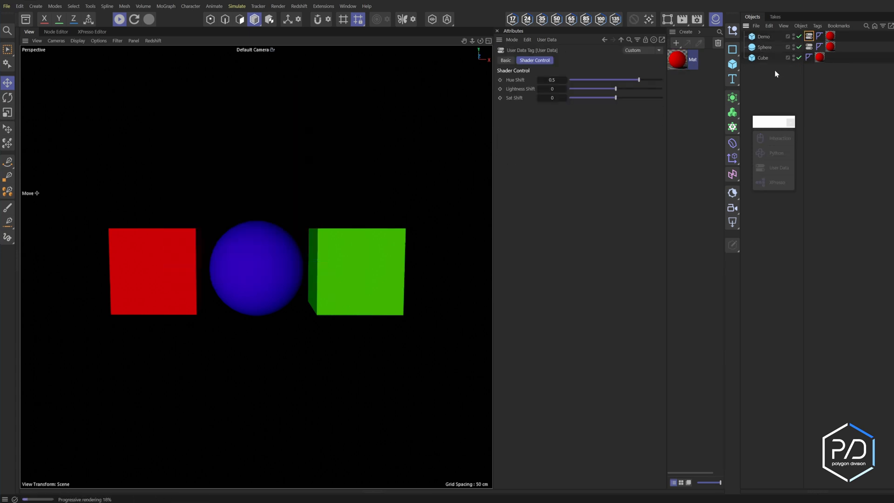
# - Show the red cube's Shader Control sliders, all at 0
pyautogui.click(762, 58)
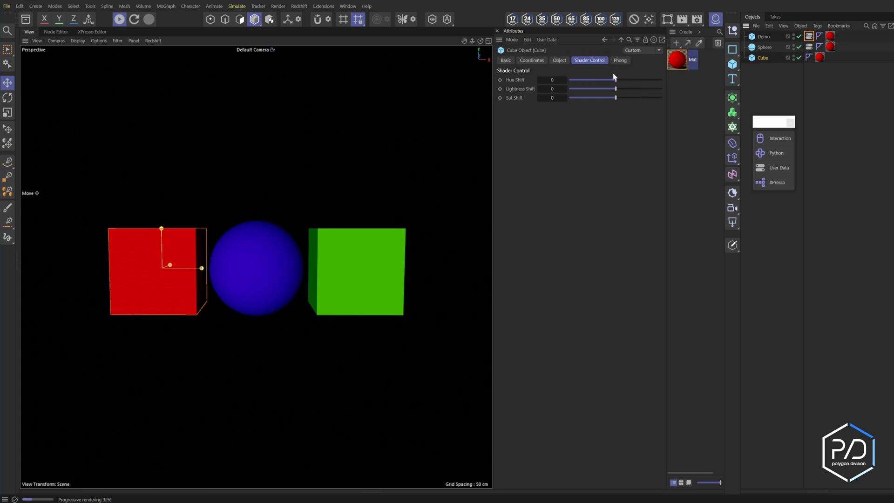
pyautogui.click(162, 262)
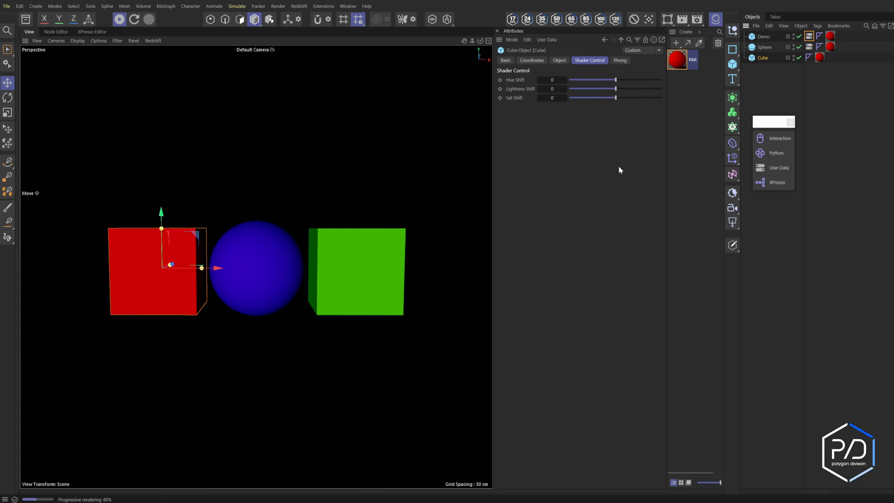